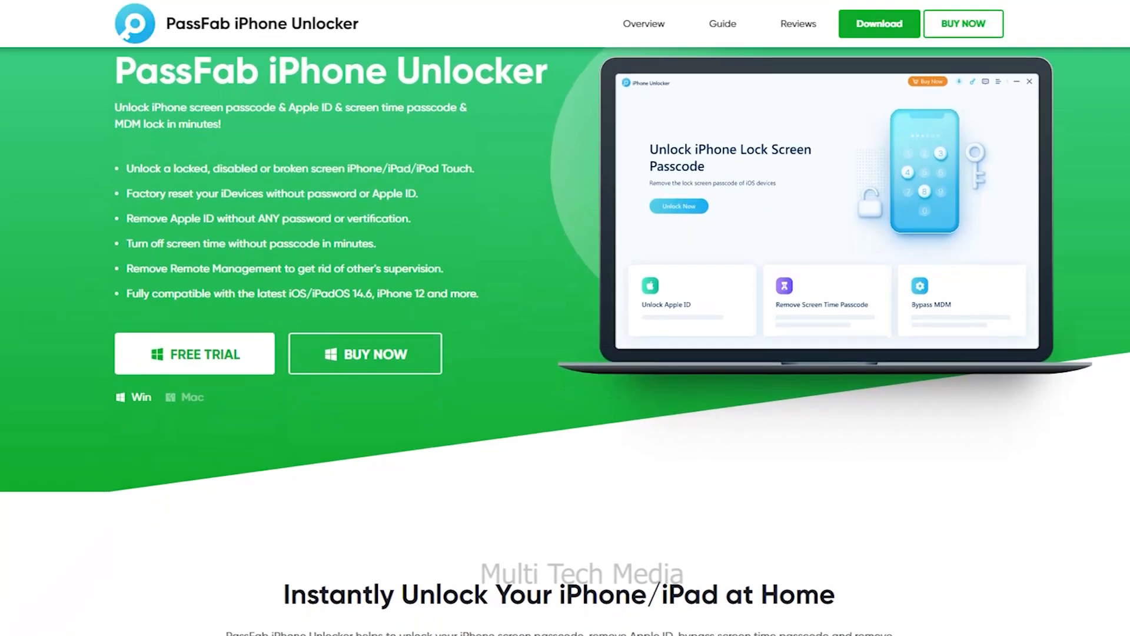
# Scroll the product page past the video guides and Bypass iPhone Password to the factory-reset section.
pyautogui.scroll(-3)
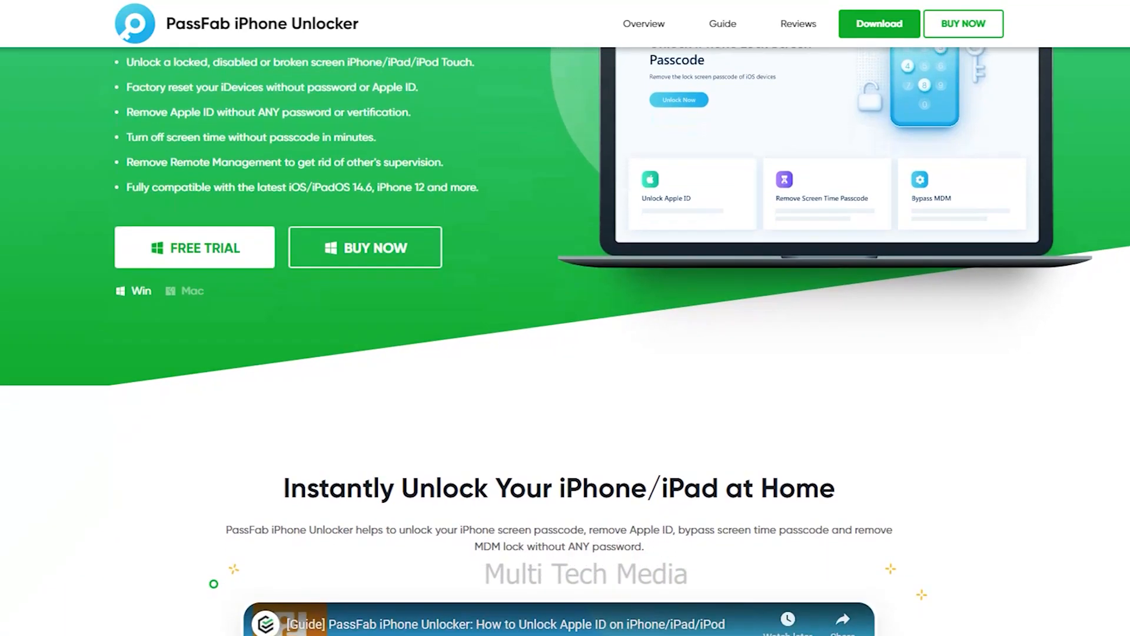
pyautogui.scroll(-3)
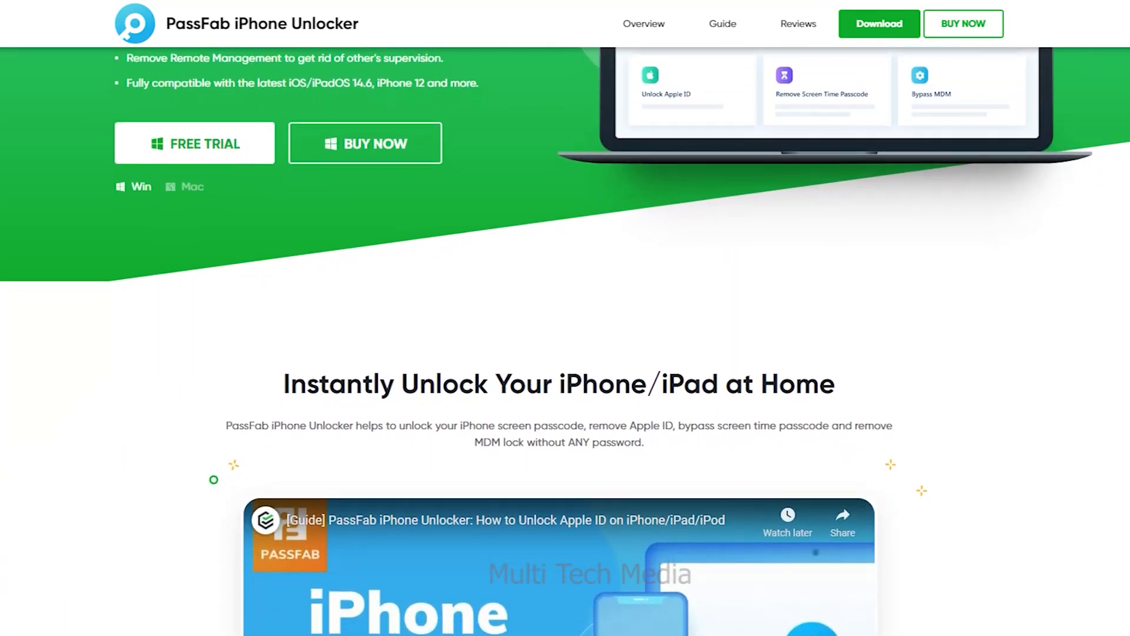
pyautogui.scroll(-3)
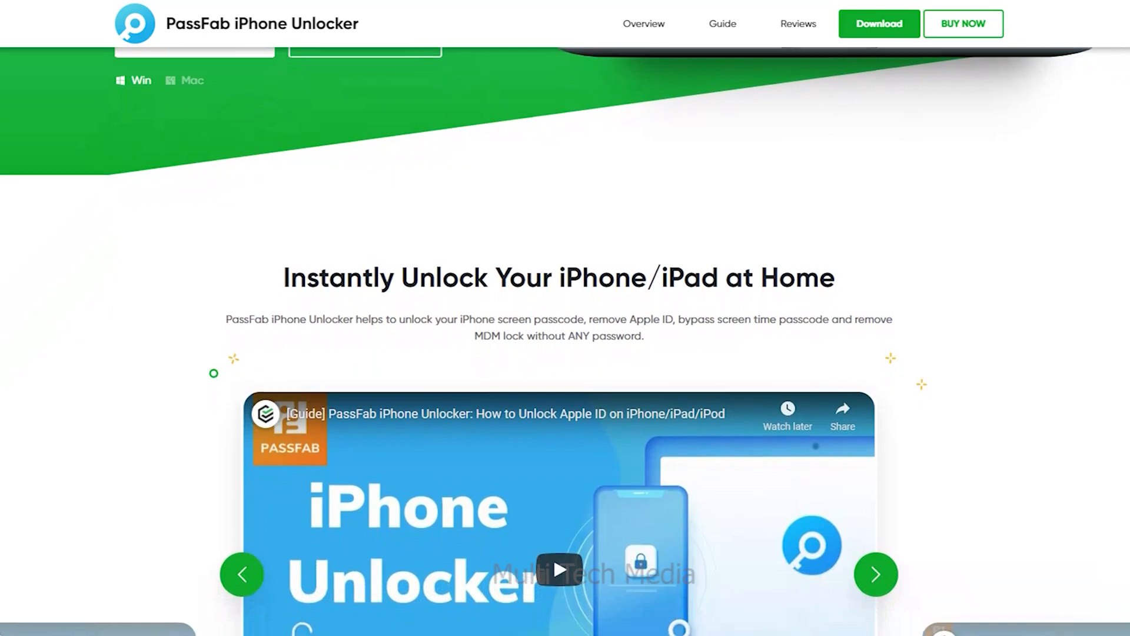
pyautogui.scroll(-3)
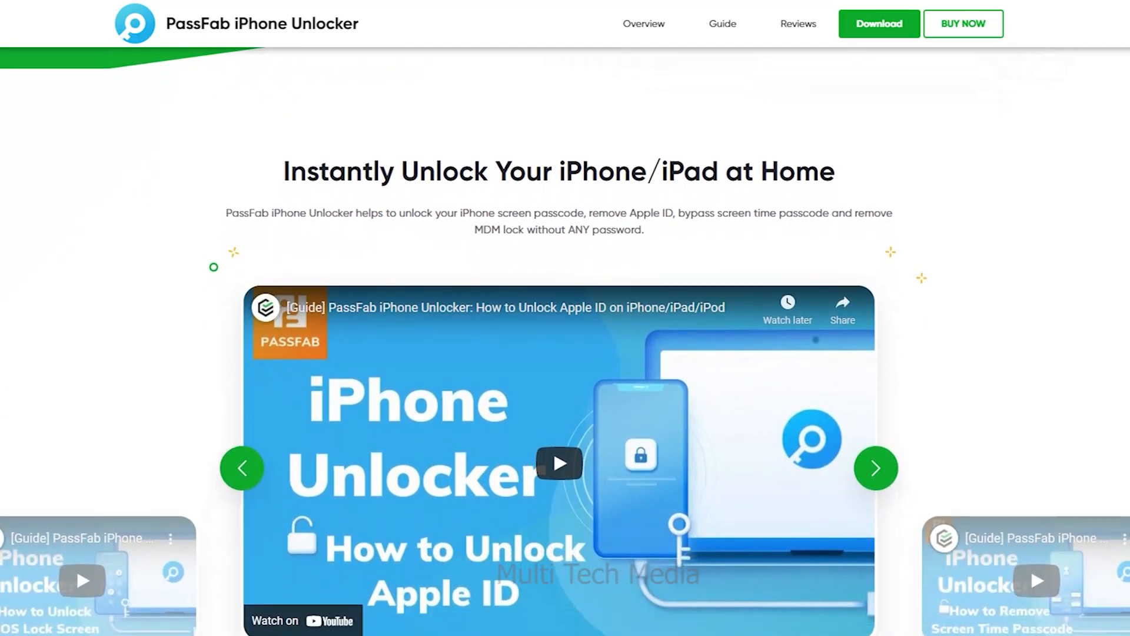
pyautogui.scroll(-3)
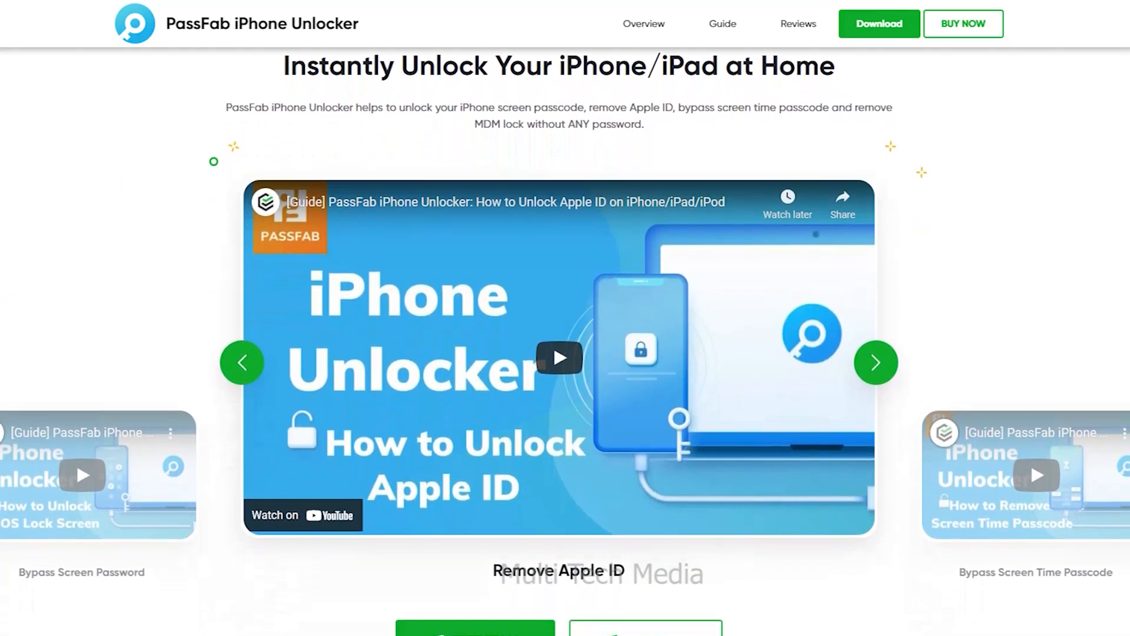
pyautogui.scroll(-3)
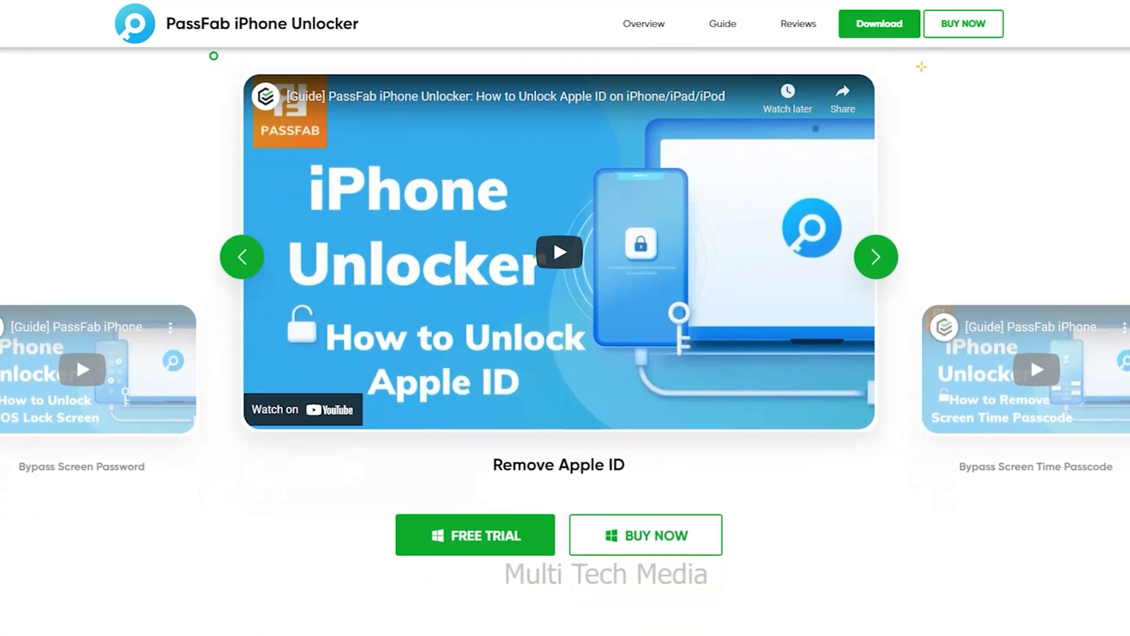
pyautogui.scroll(-3)
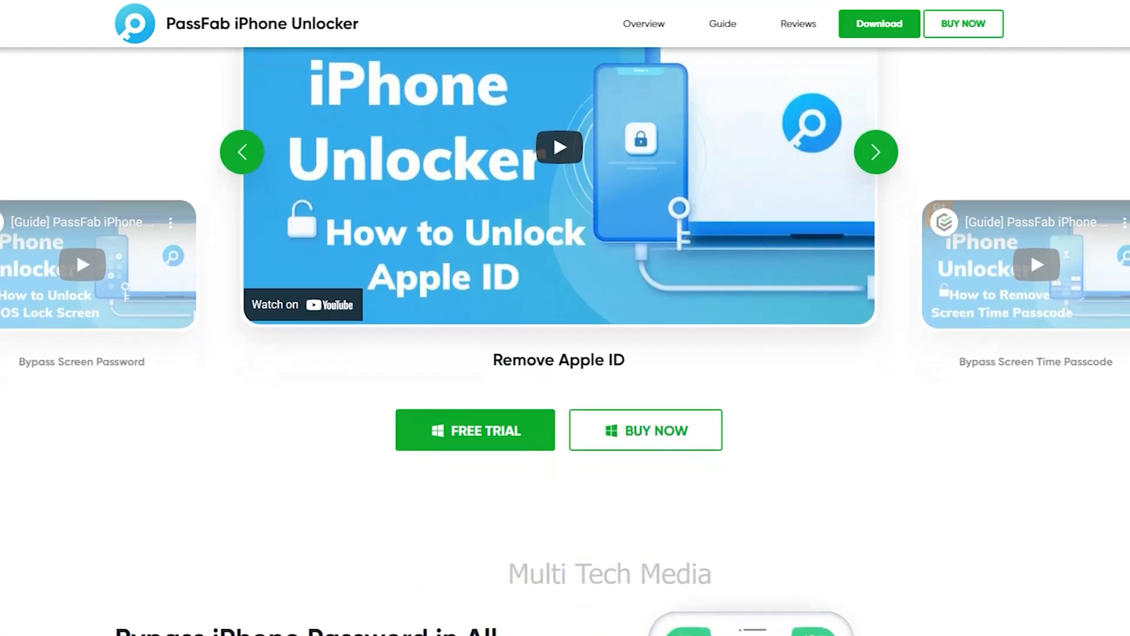
pyautogui.scroll(-3)
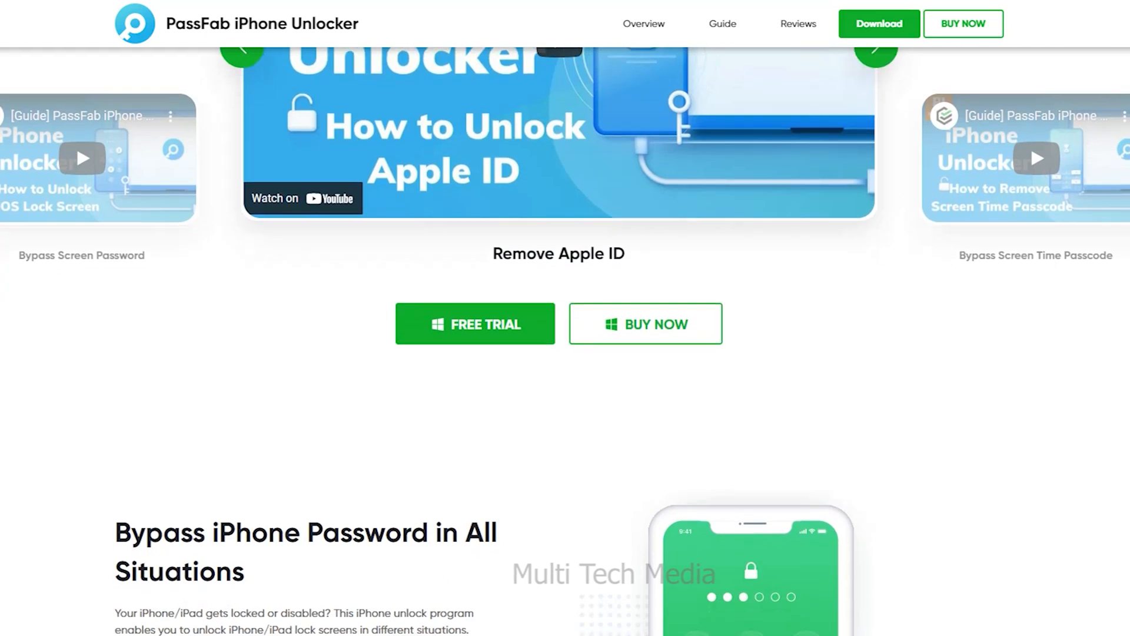
pyautogui.scroll(-3)
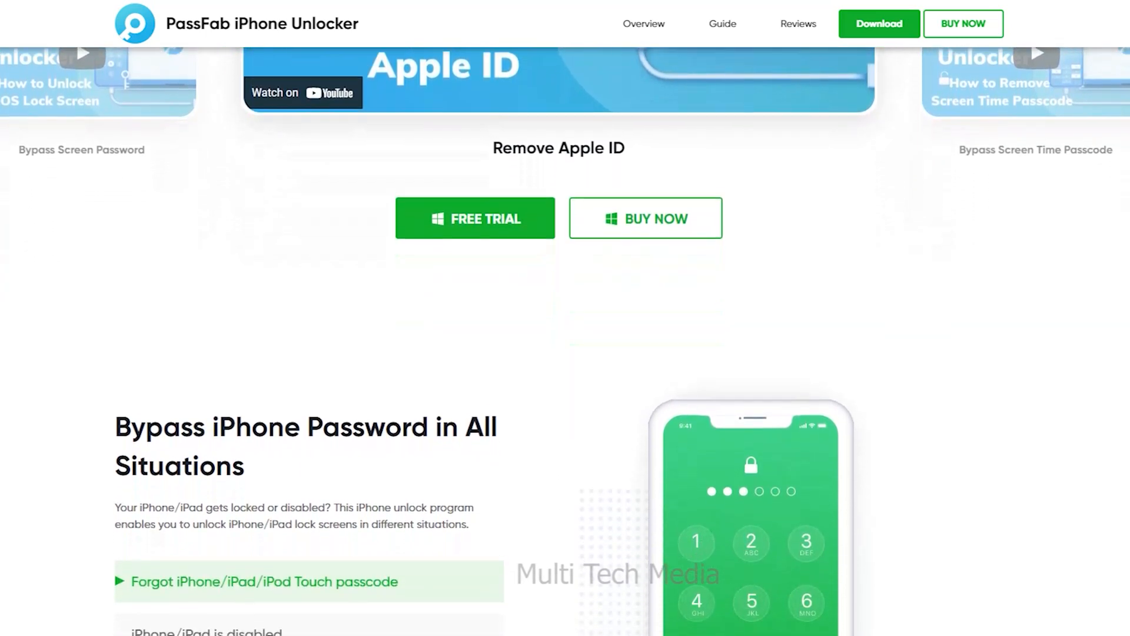
pyautogui.scroll(-3)
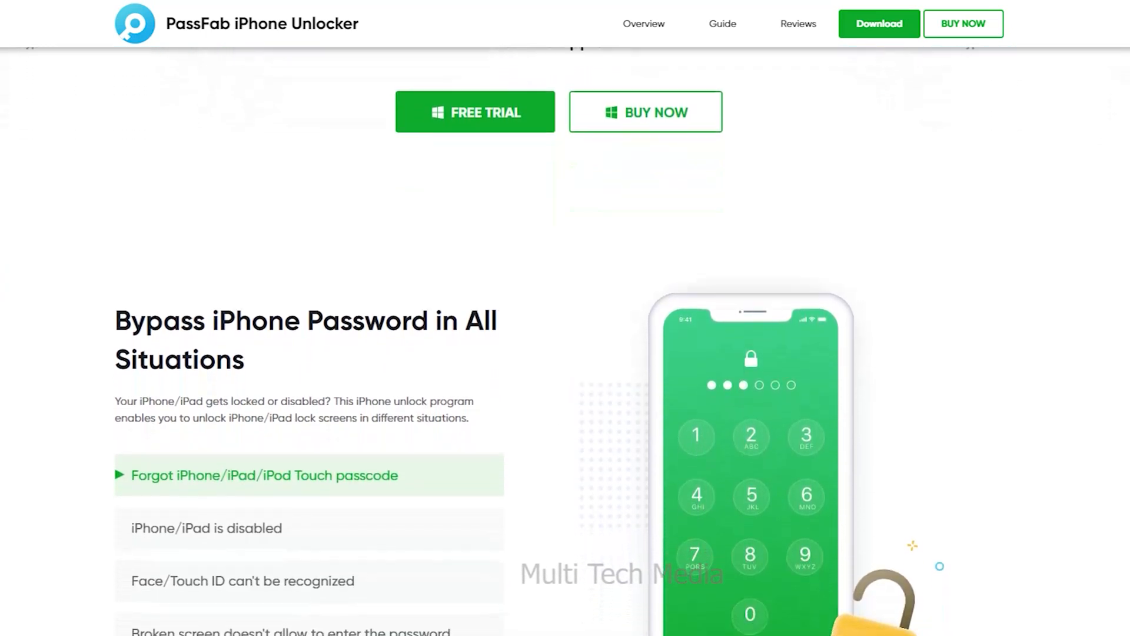
pyautogui.scroll(-3)
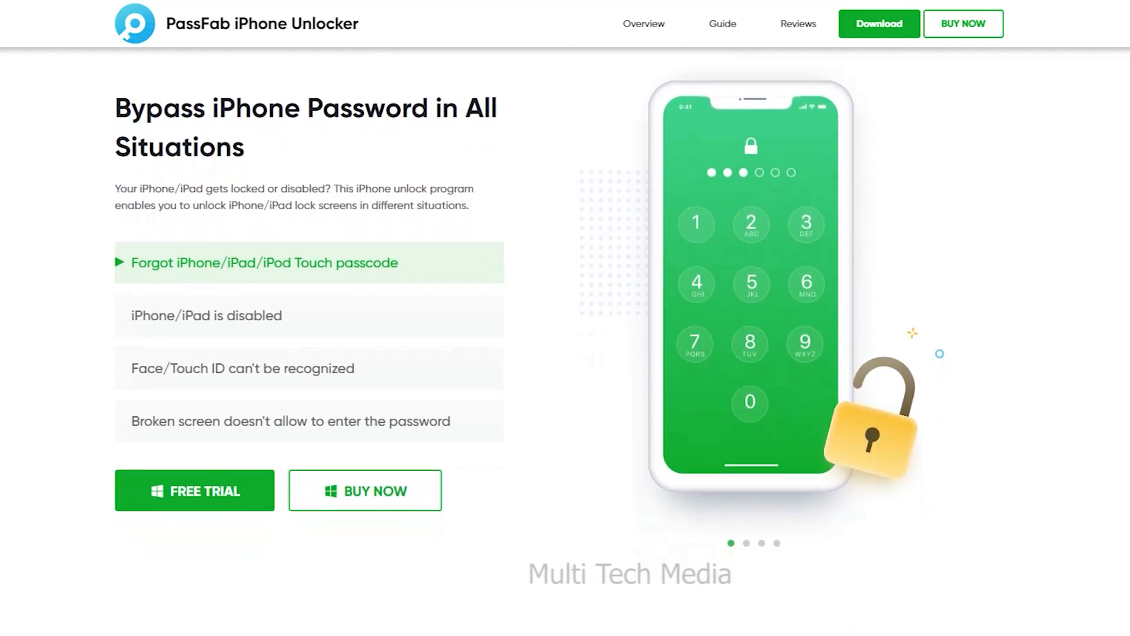
pyautogui.scroll(-3)
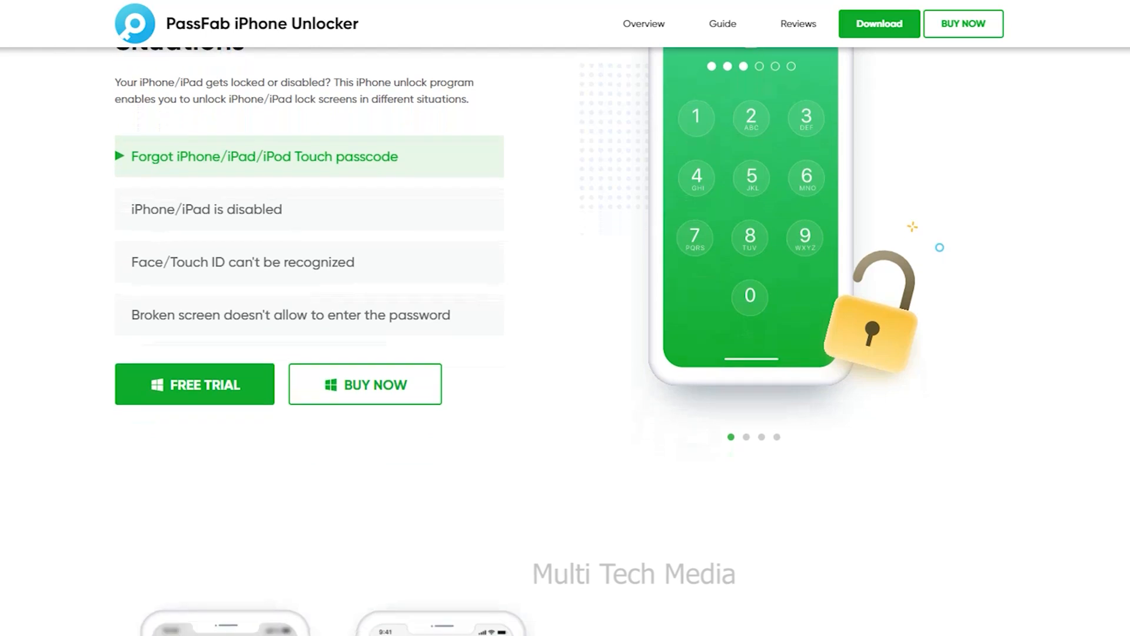
pyautogui.scroll(-3)
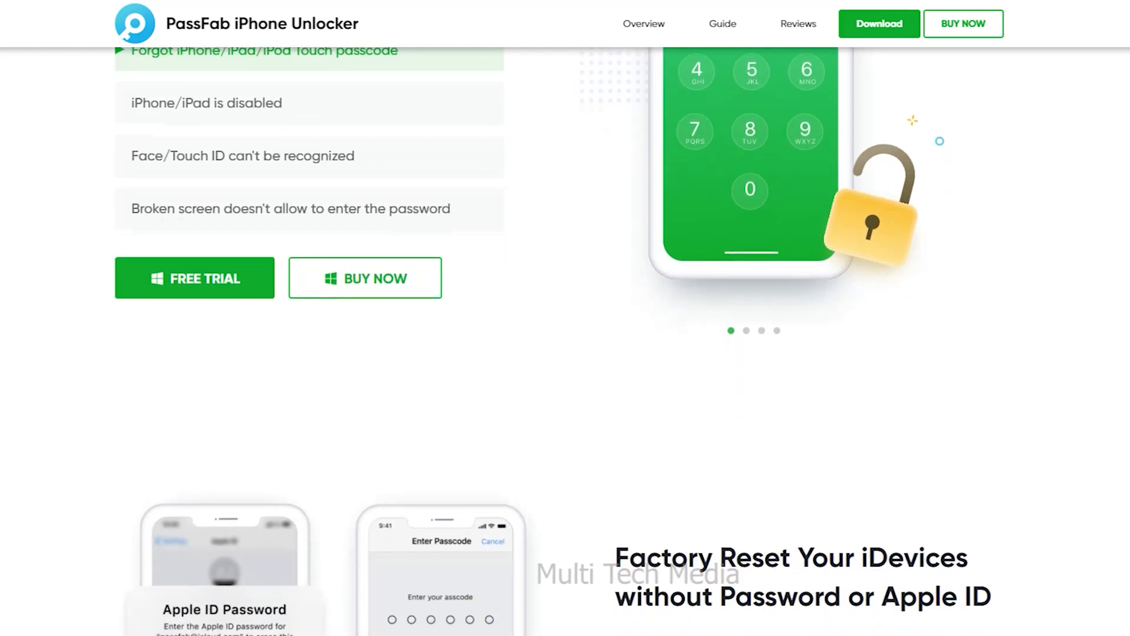
# Choose BUY NOW and add the 1 Month Licence of iPhone Unlocker to the checkout cart.
pyautogui.click(365, 277)
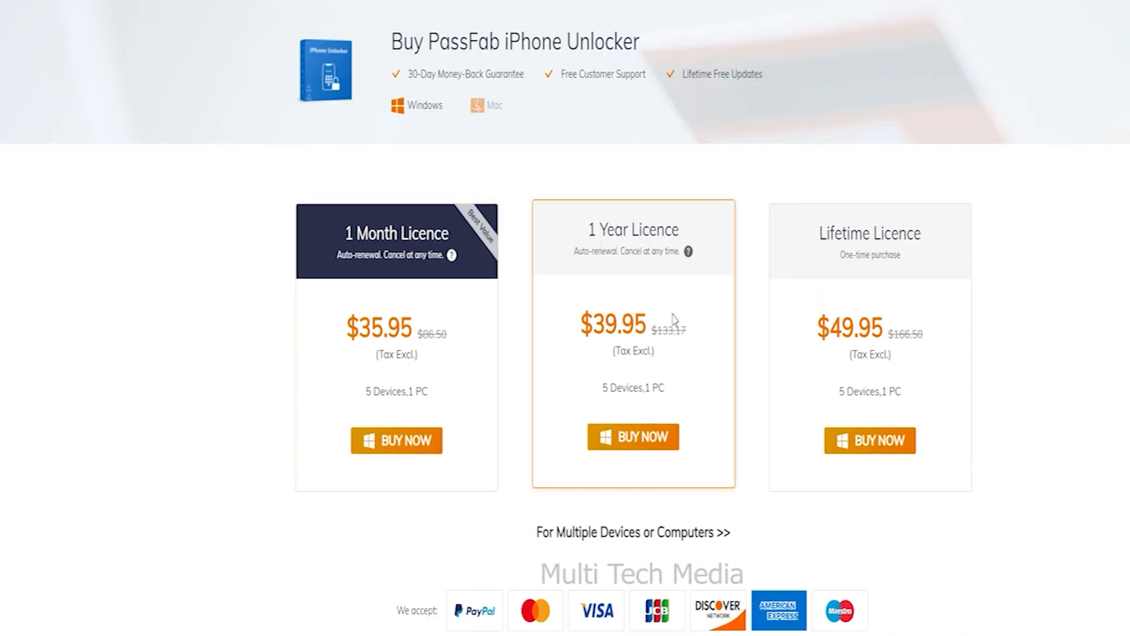
pyautogui.click(396, 346)
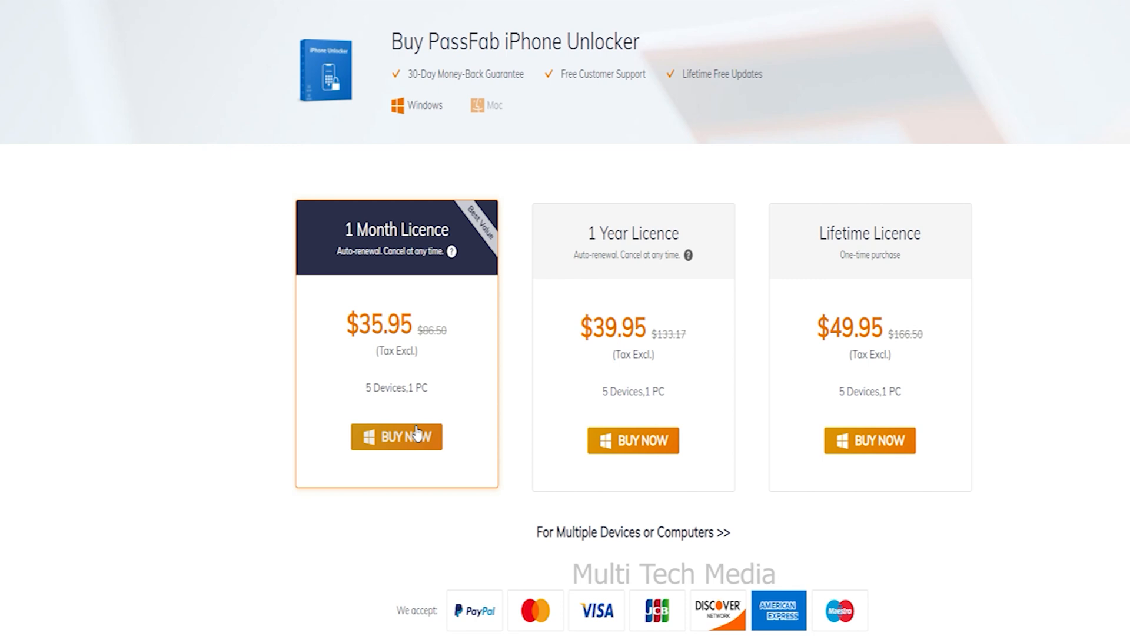
pyautogui.click(397, 436)
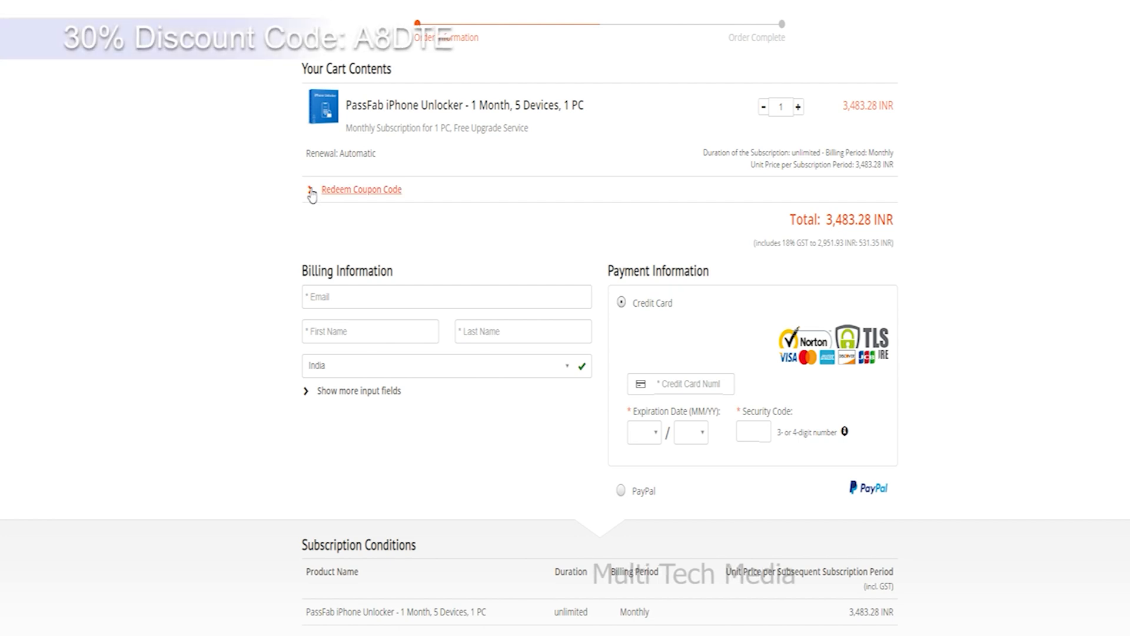
# Redeem coupon A8DTE for 30% off the cart total, then proceed to PayPal checkout.
pyautogui.click(361, 188)
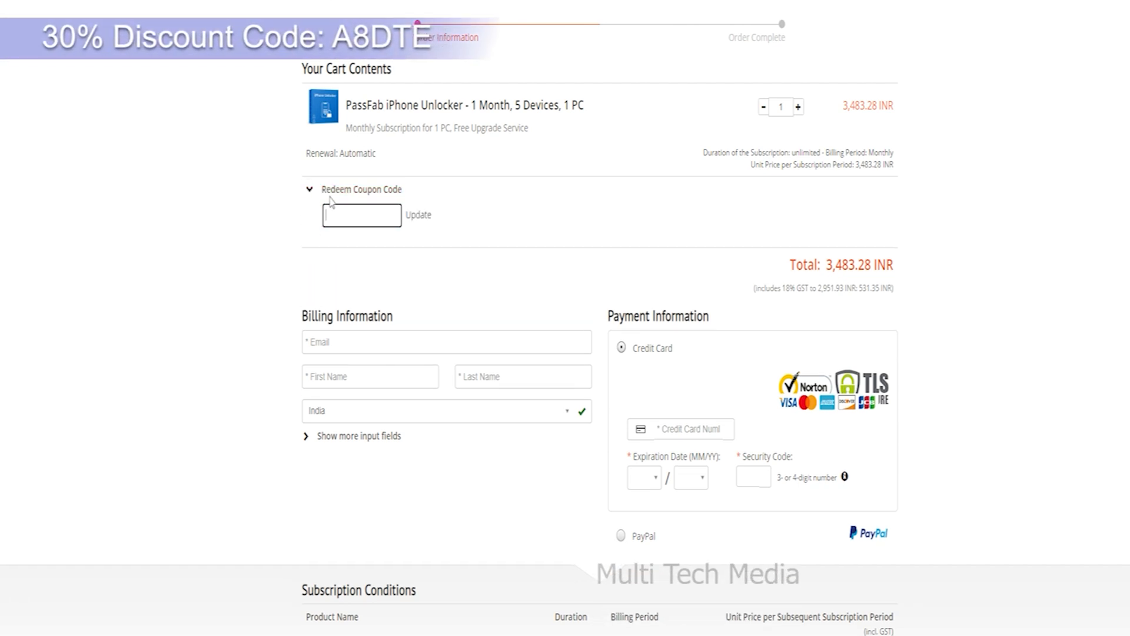
pyautogui.write('A8DTE')
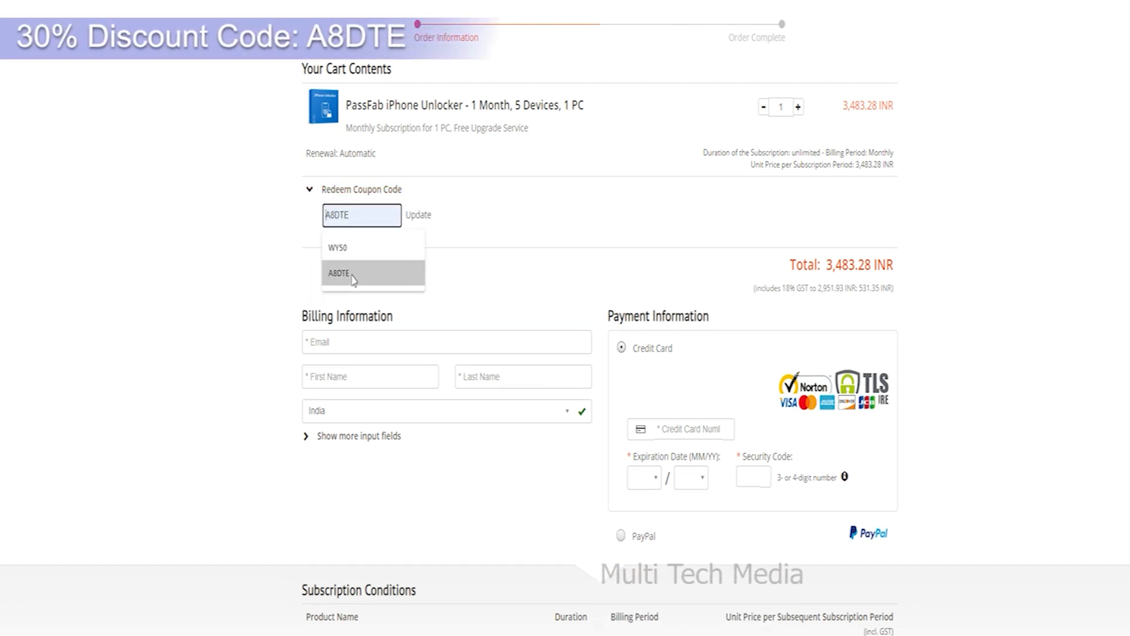
pyautogui.click(338, 273)
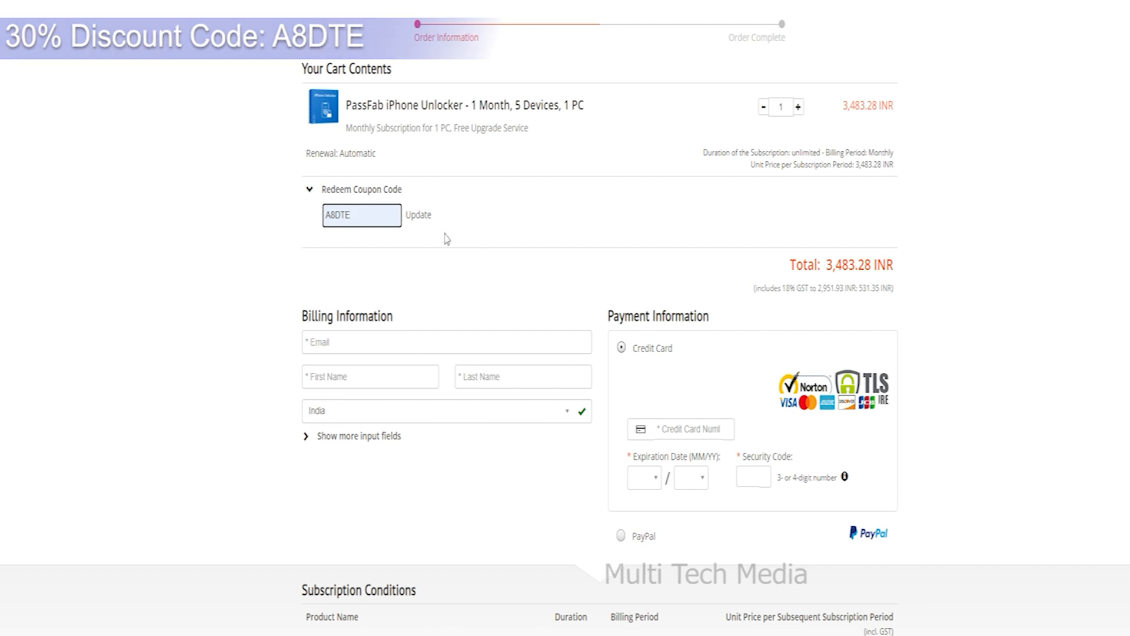
pyautogui.click(418, 214)
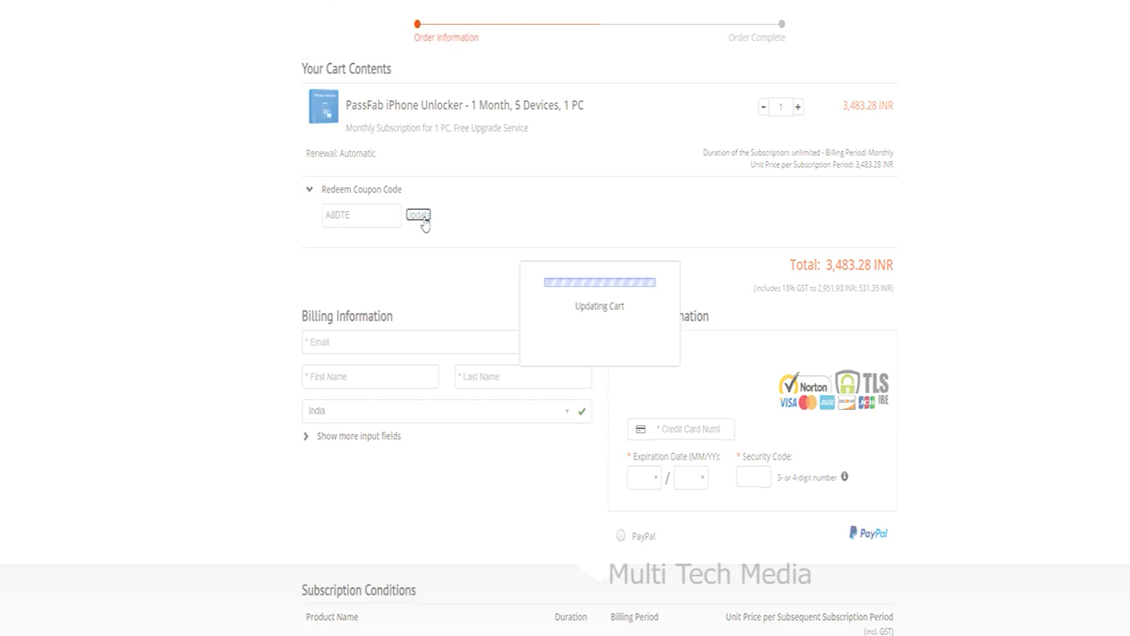
pyautogui.click(418, 214)
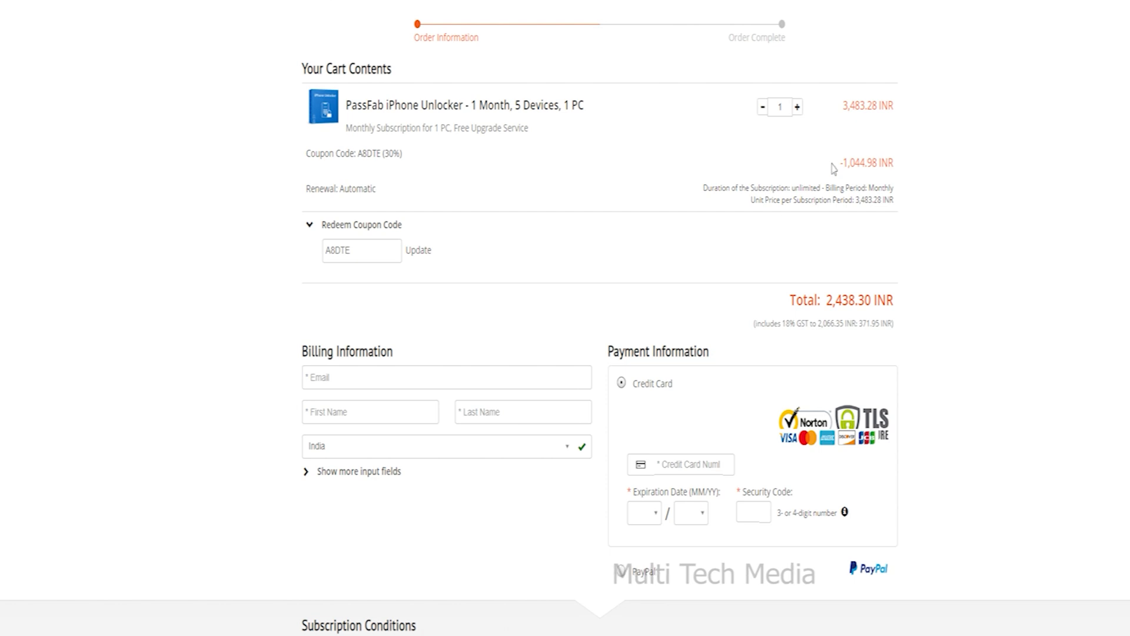
pyautogui.moveTo(856, 252)
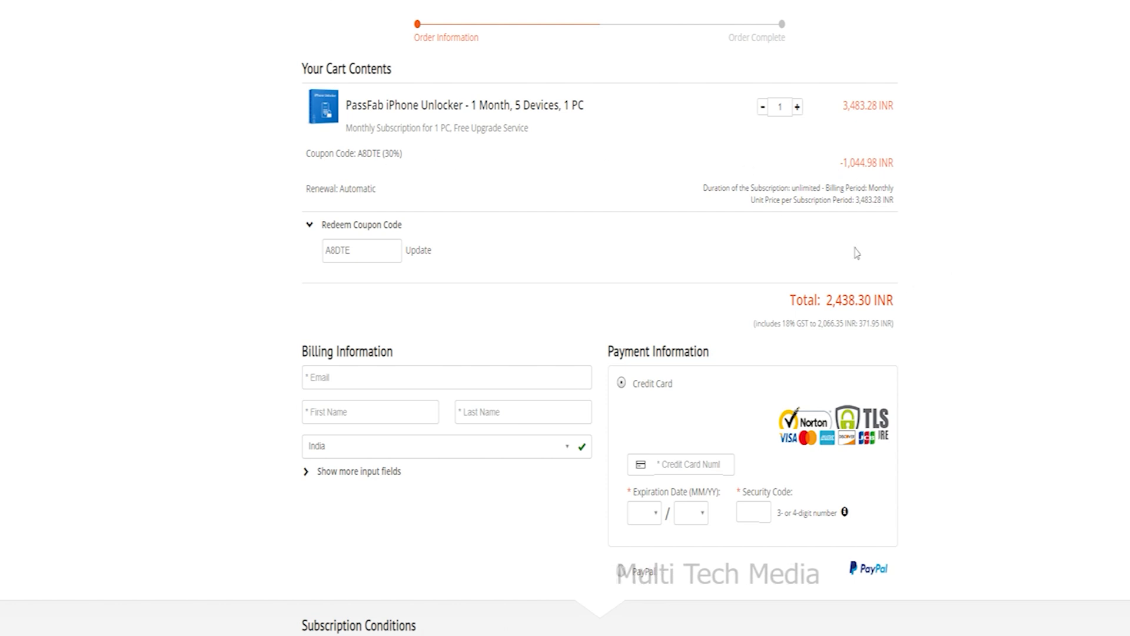
pyautogui.moveTo(638, 536)
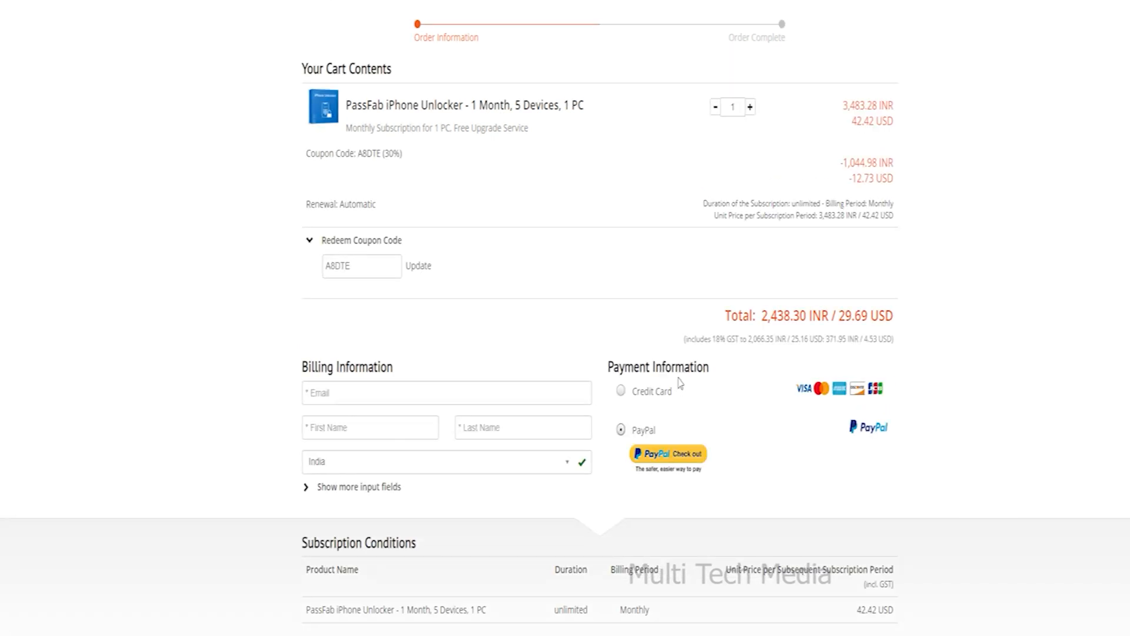
pyautogui.moveTo(703, 408)
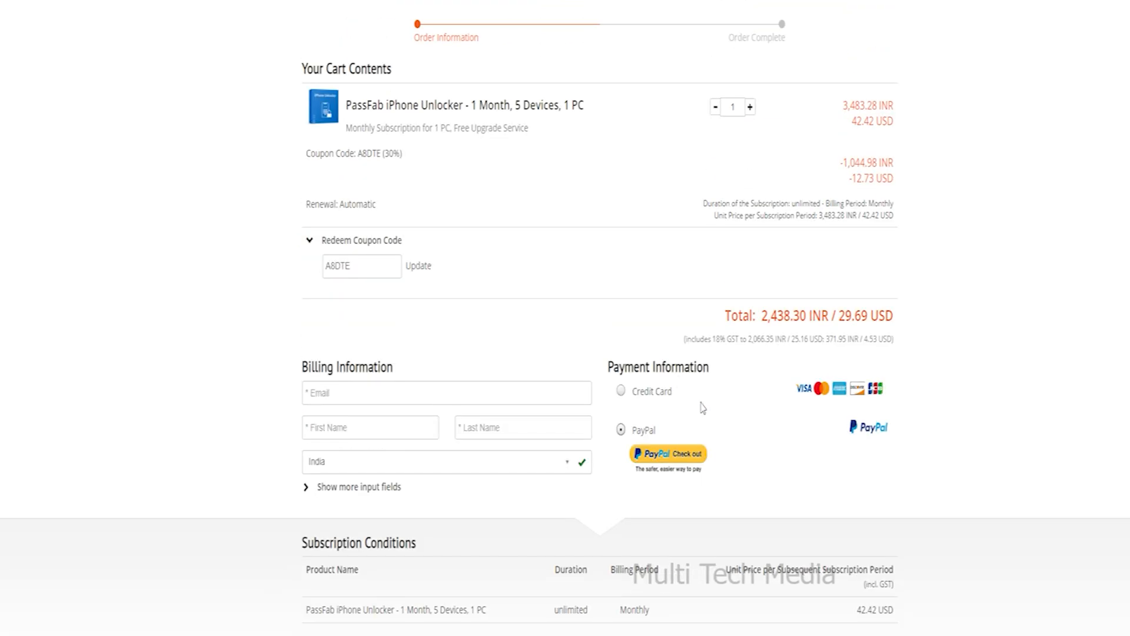
pyautogui.click(668, 453)
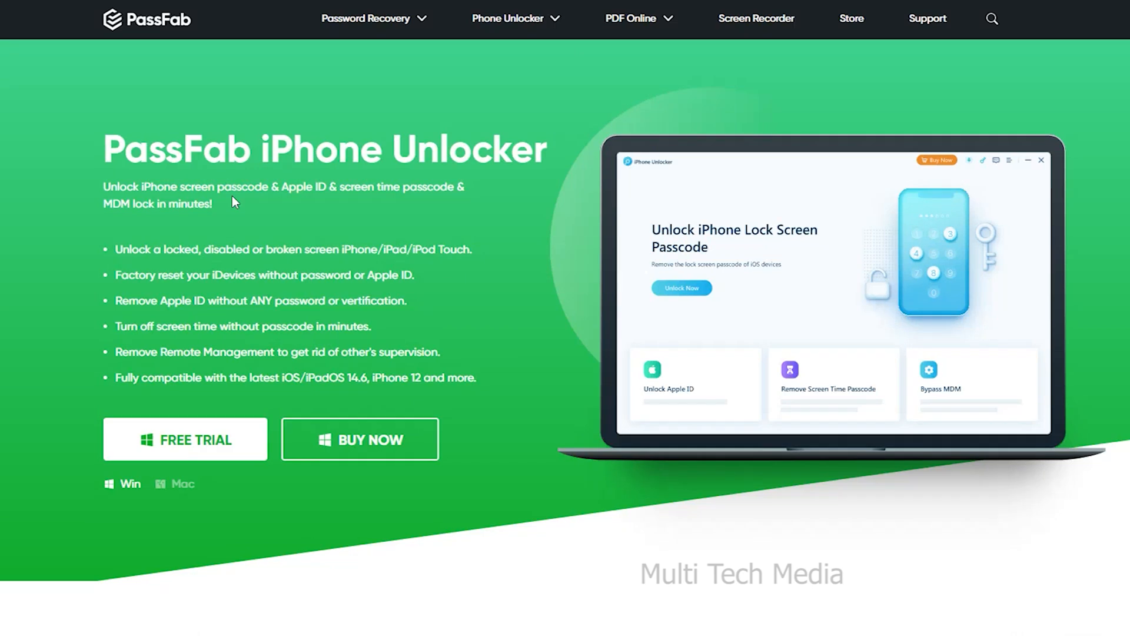
pyautogui.moveTo(258, 187)
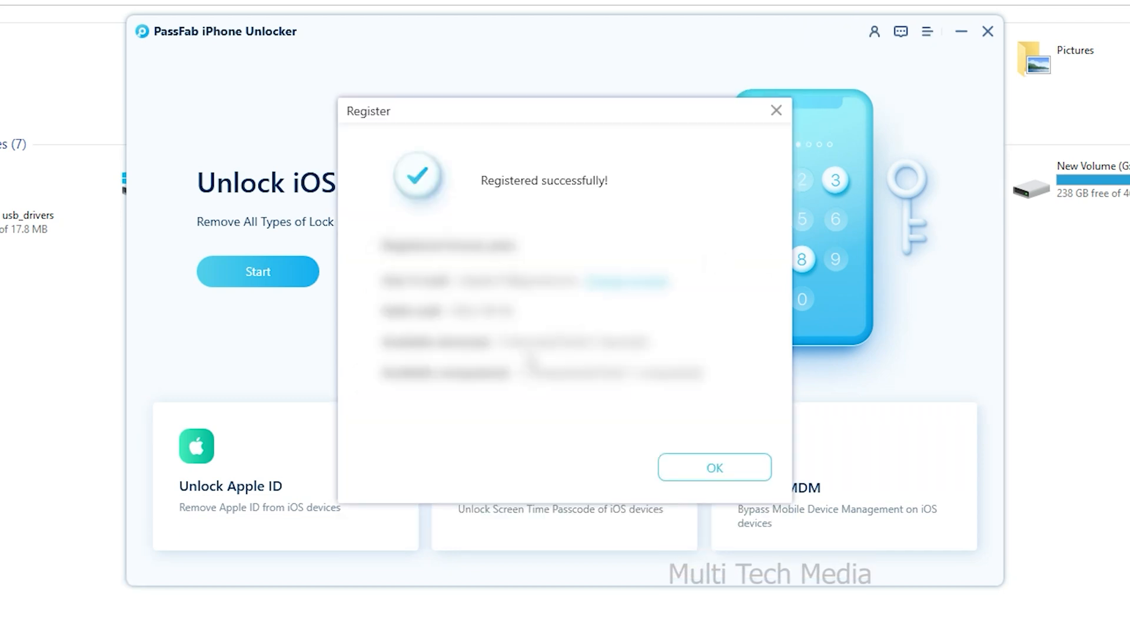
# Dismiss the registration message, start Unlock iOS Screen, begin the iPhone 11 firmware download and browse for a local package.
pyautogui.click(713, 467)
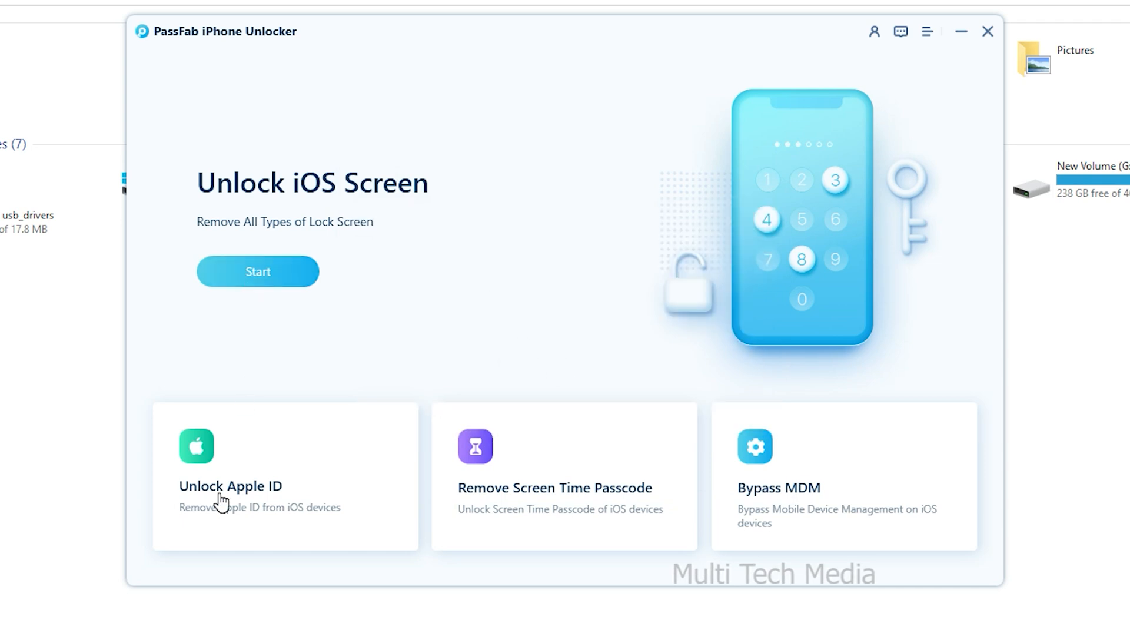
pyautogui.moveTo(375, 470)
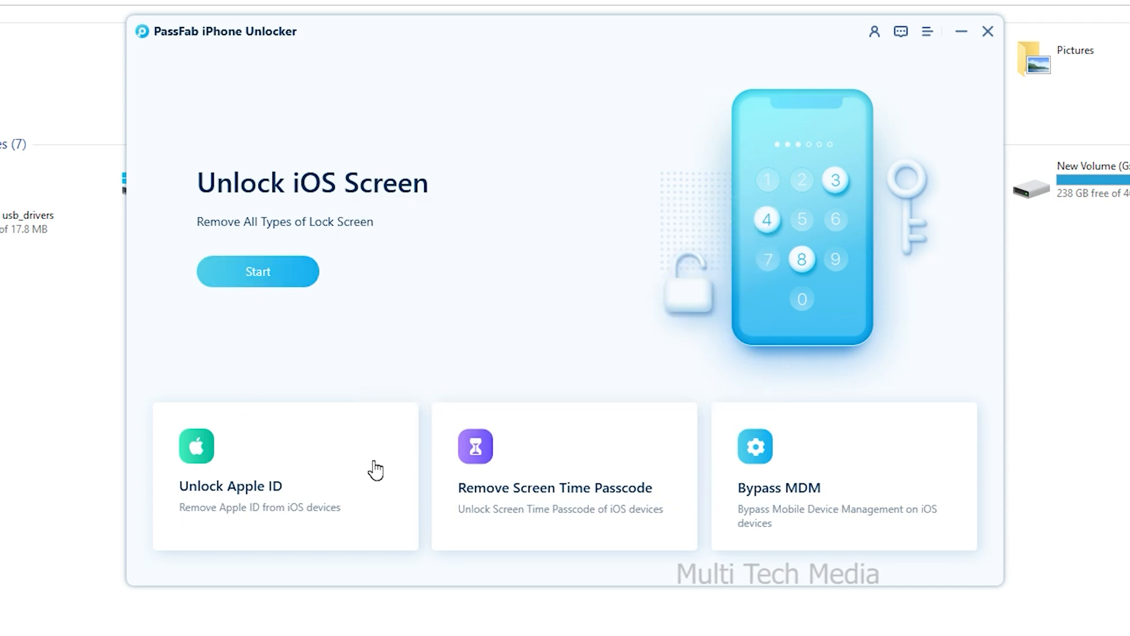
pyautogui.moveTo(676, 326)
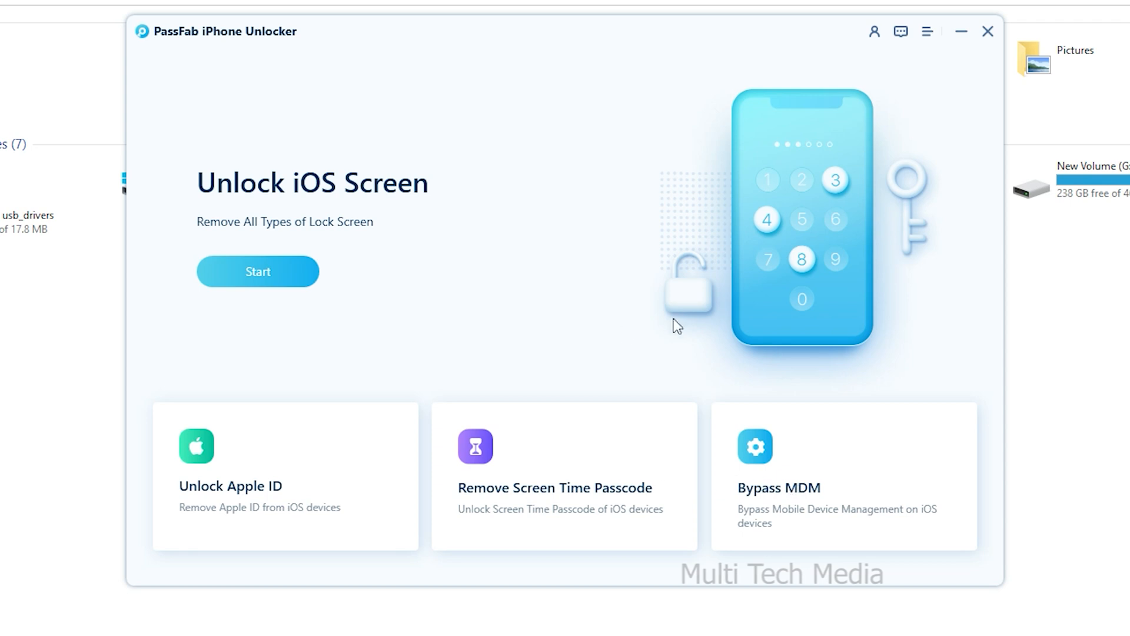
pyautogui.click(256, 272)
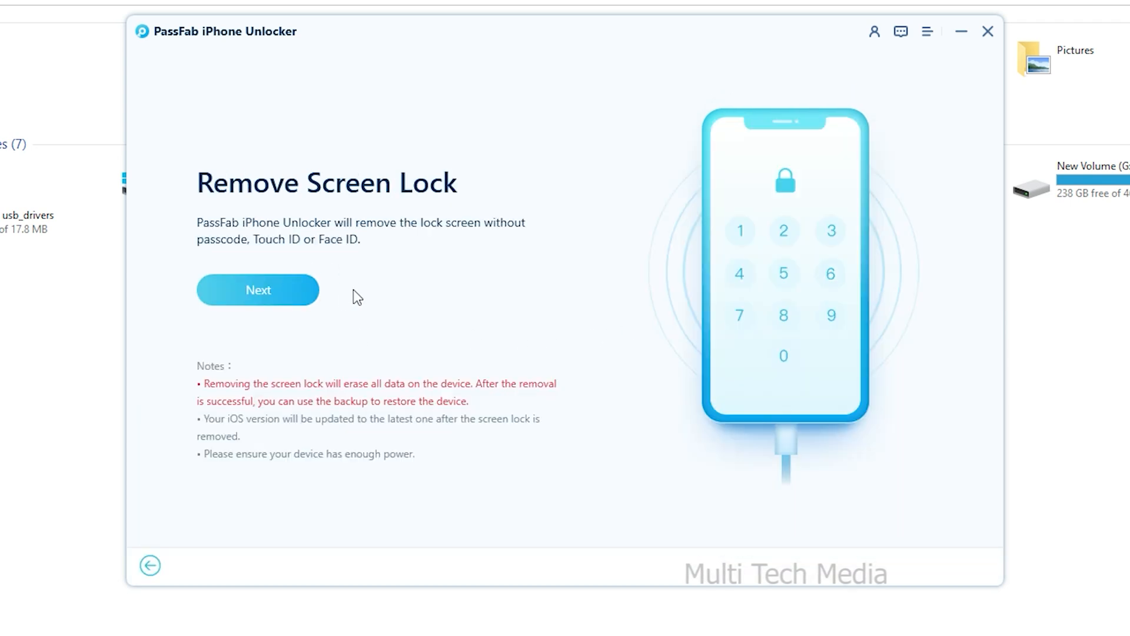
pyautogui.moveTo(296, 393)
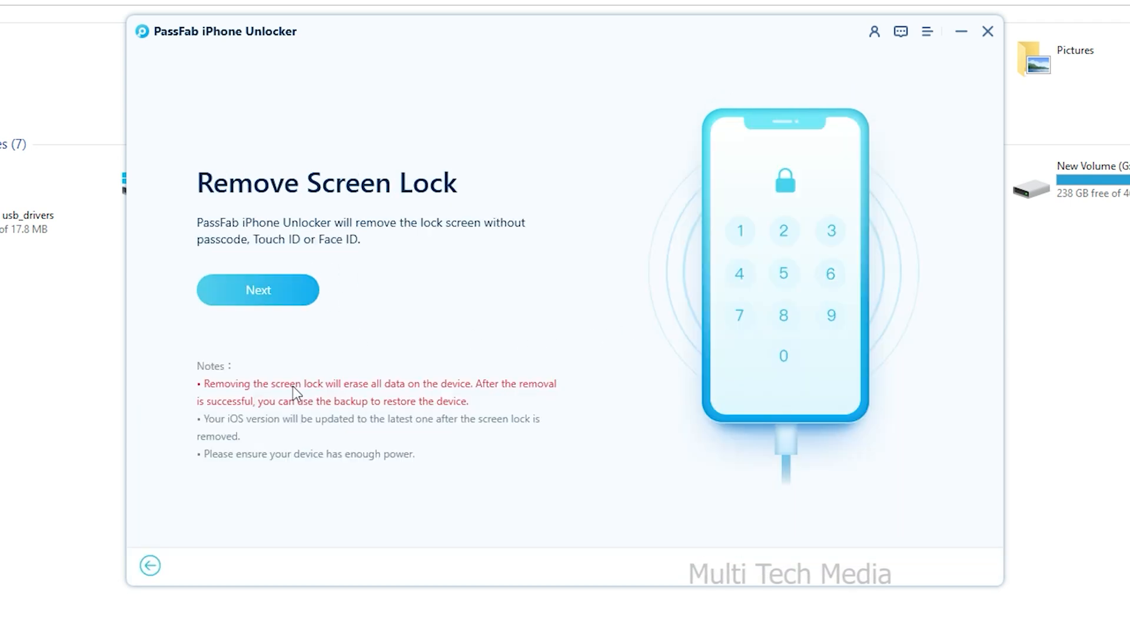
pyautogui.click(258, 289)
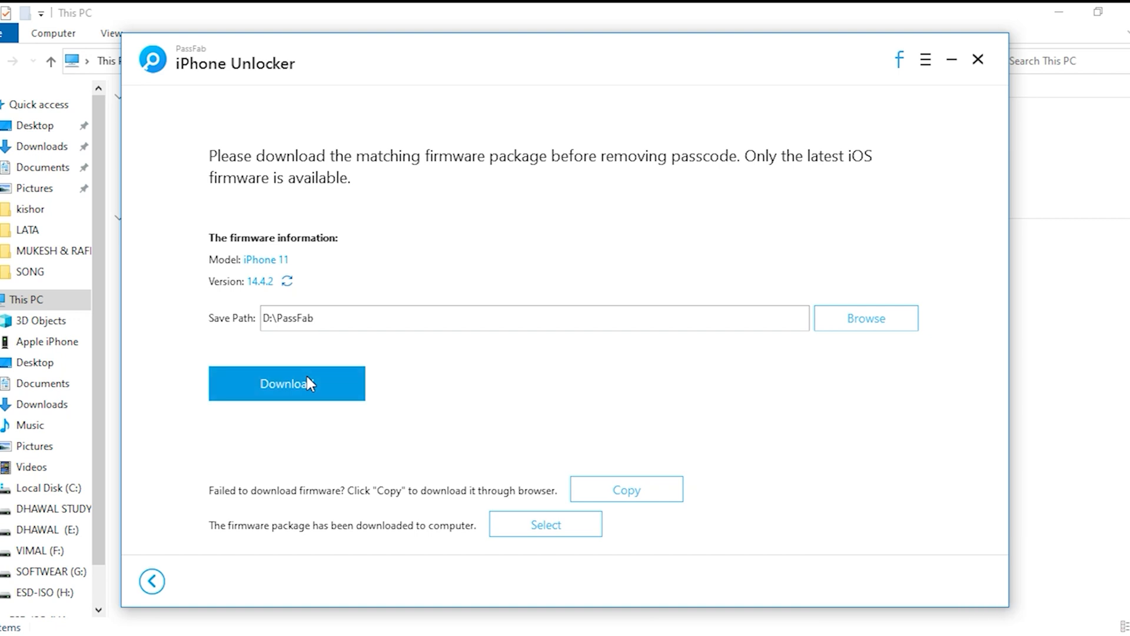
pyautogui.click(286, 383)
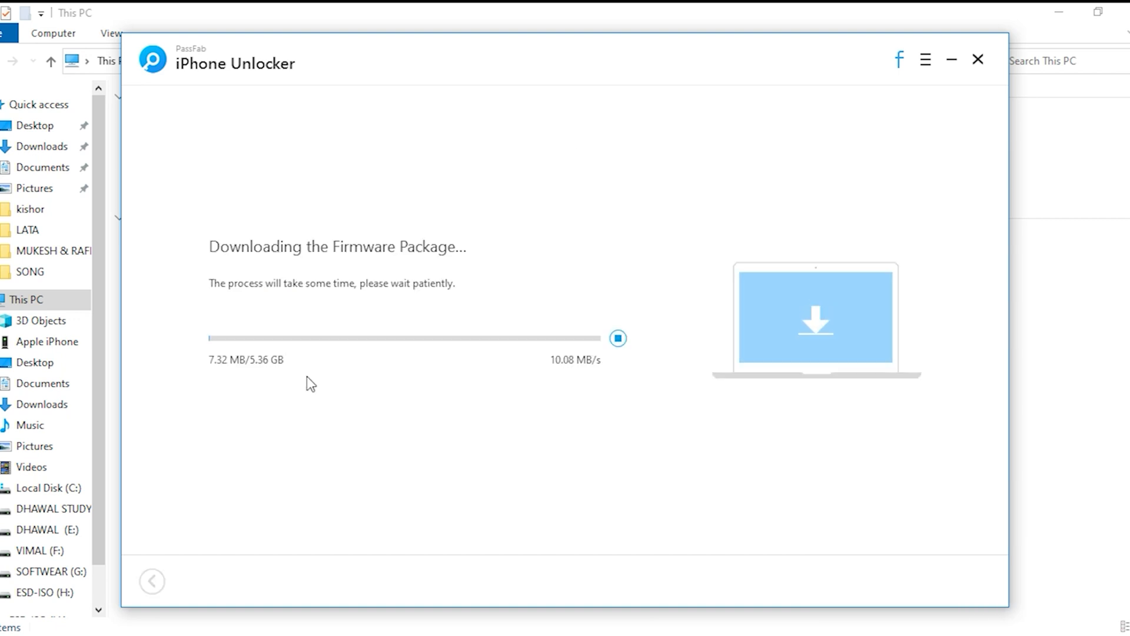
pyautogui.click(898, 291)
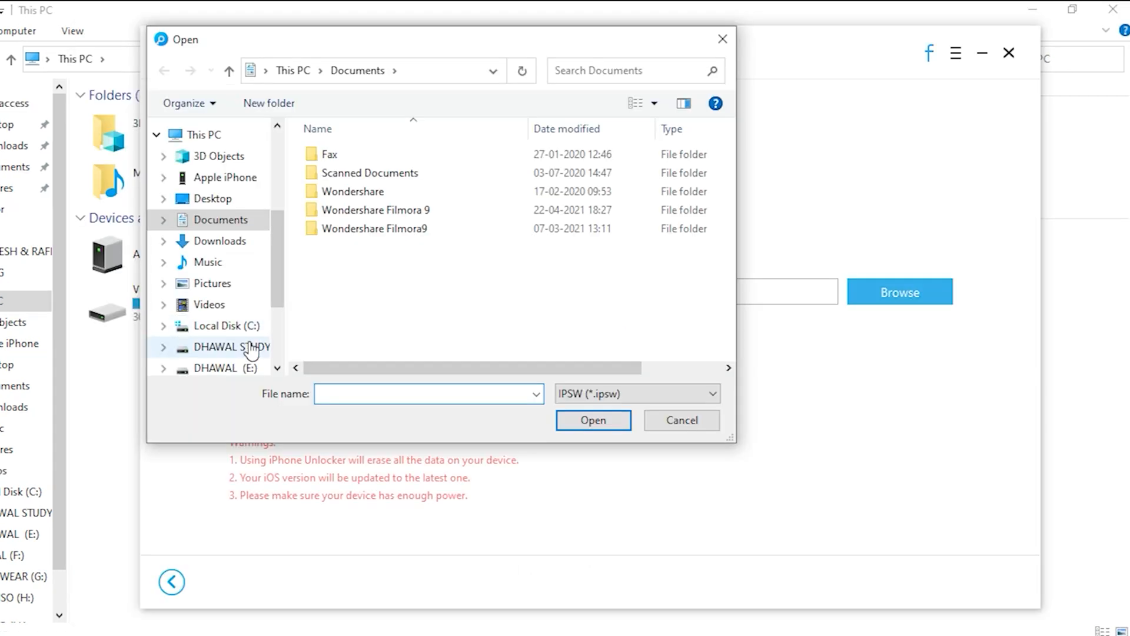
# Import the iOS 14.4.2 .ipsw restore firmware from D:\PassFab into the unlocker.
pyautogui.click(238, 346)
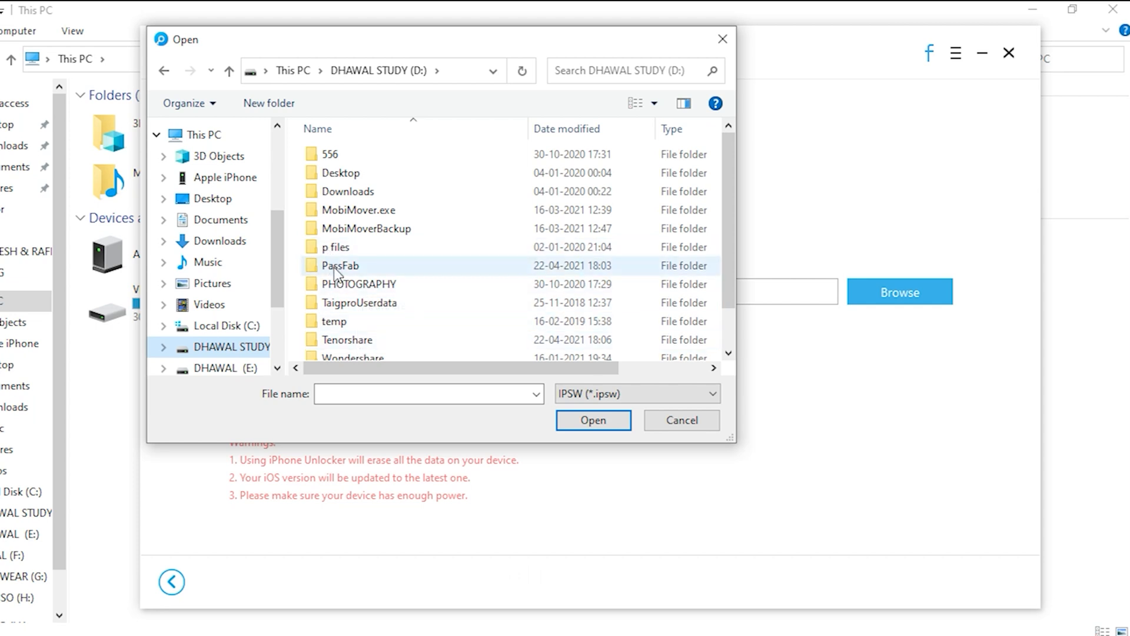
pyautogui.doubleClick(340, 265)
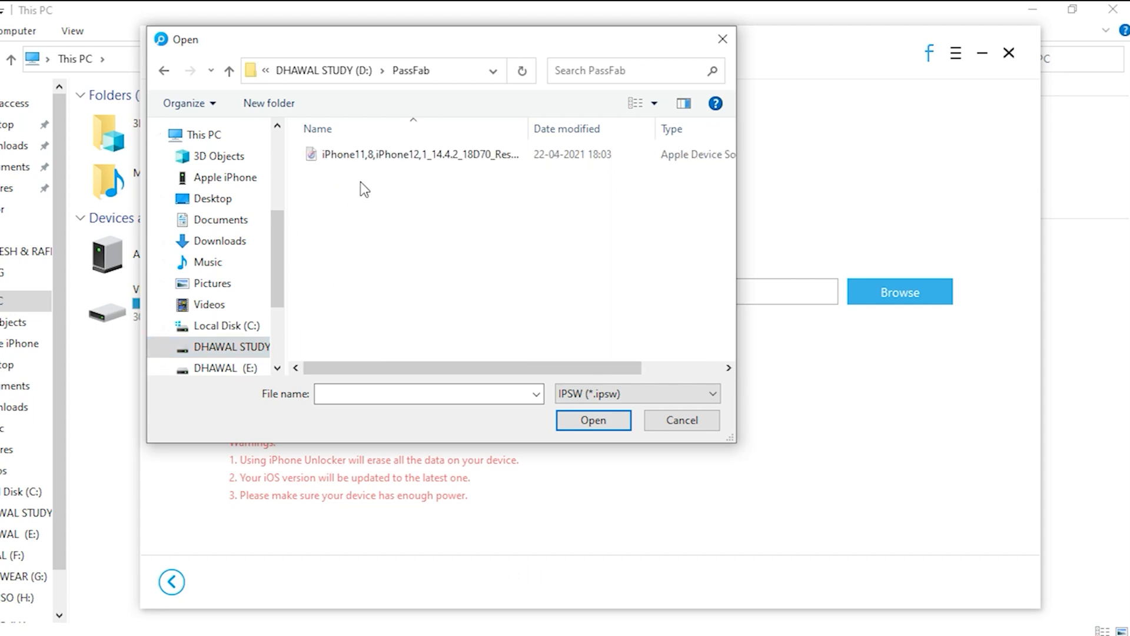
pyautogui.click(418, 153)
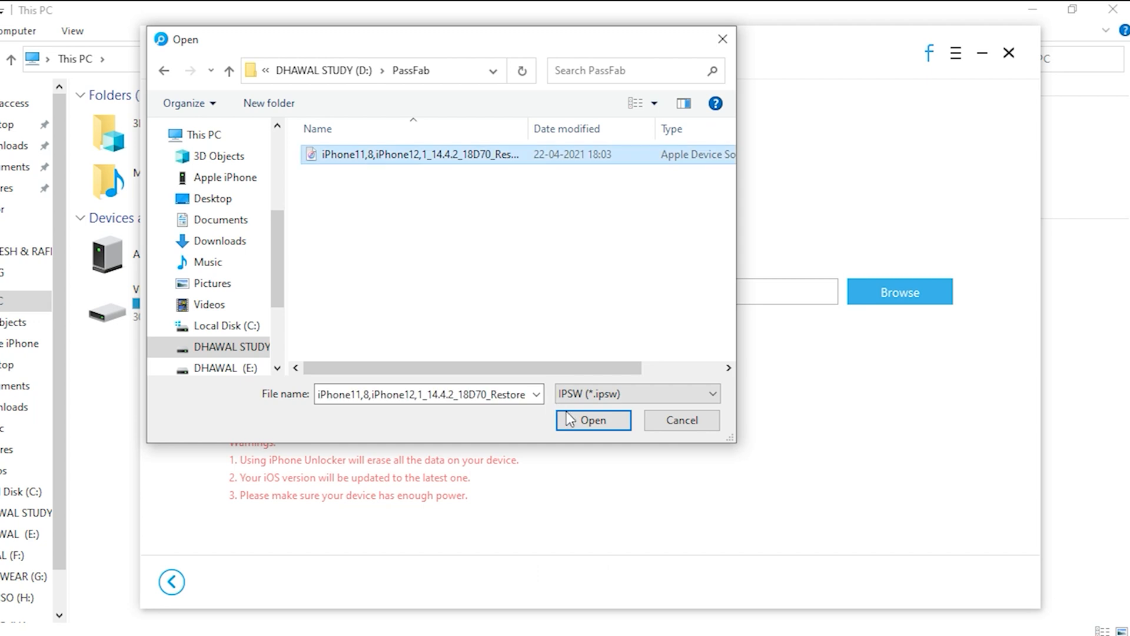
pyautogui.click(592, 419)
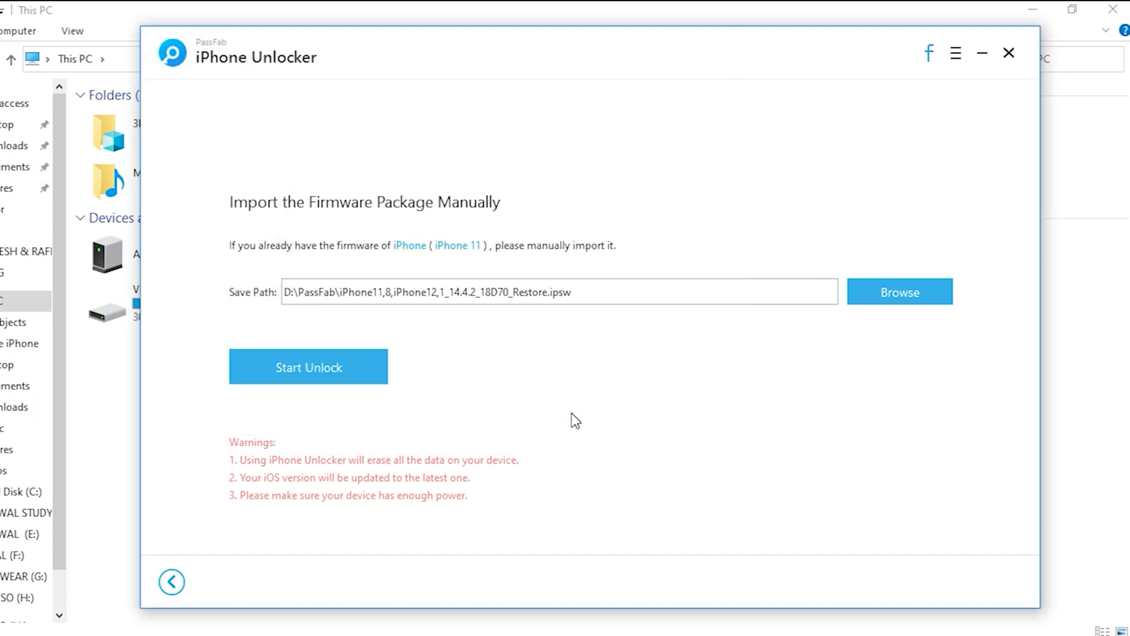
pyautogui.click(307, 367)
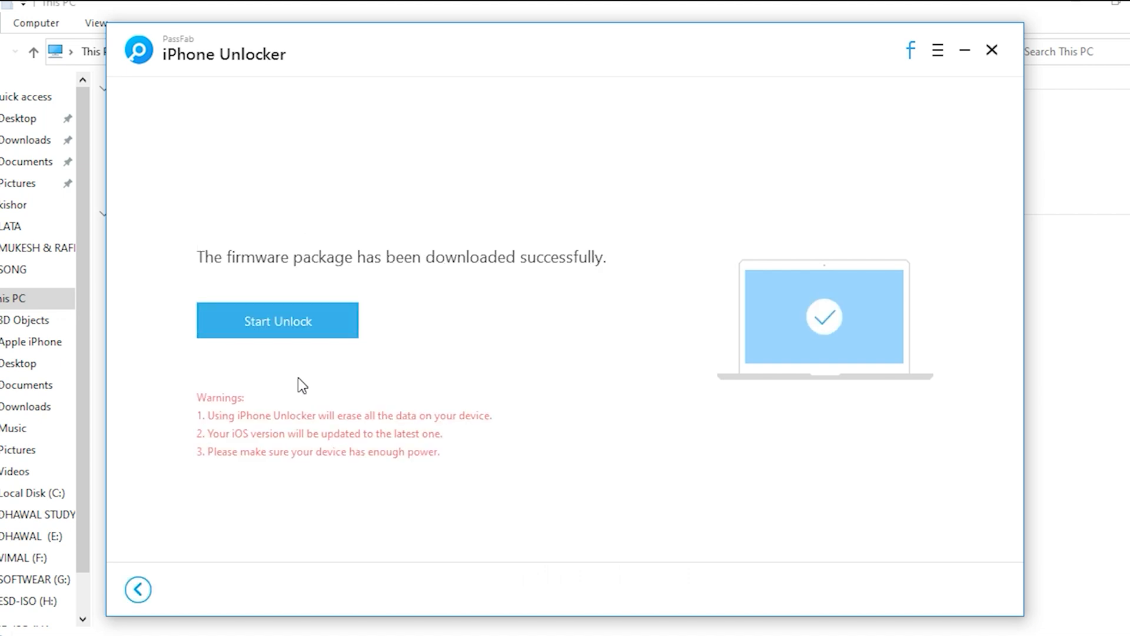
# Start Unlock to begin removing the iPhone screen passcode with the imported firmware.
pyautogui.click(278, 320)
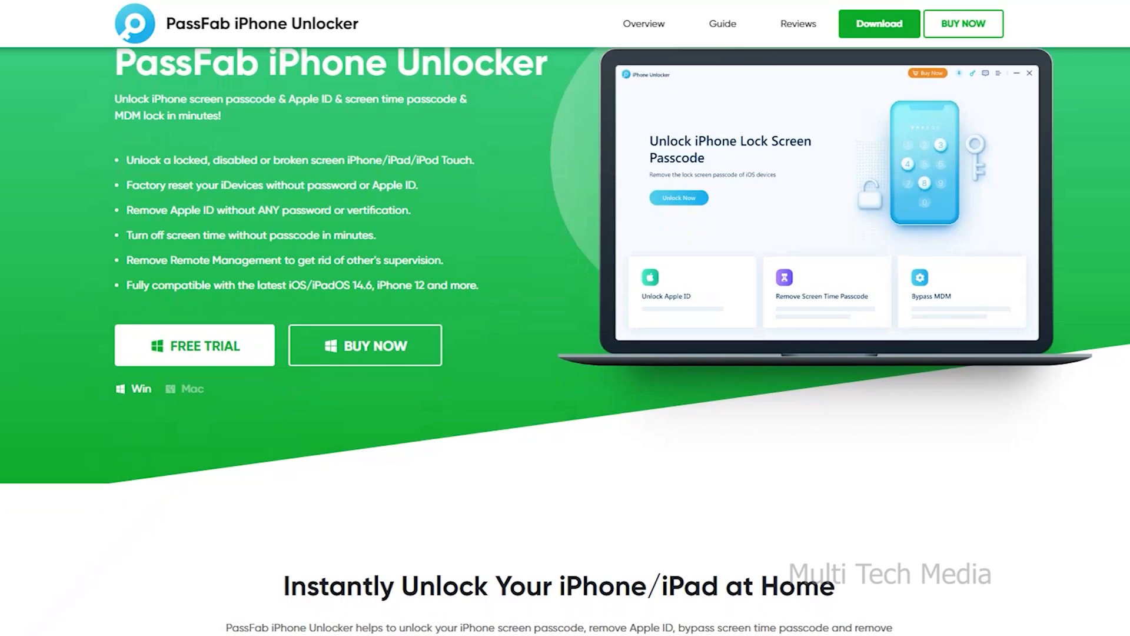
pyautogui.scroll(-3)
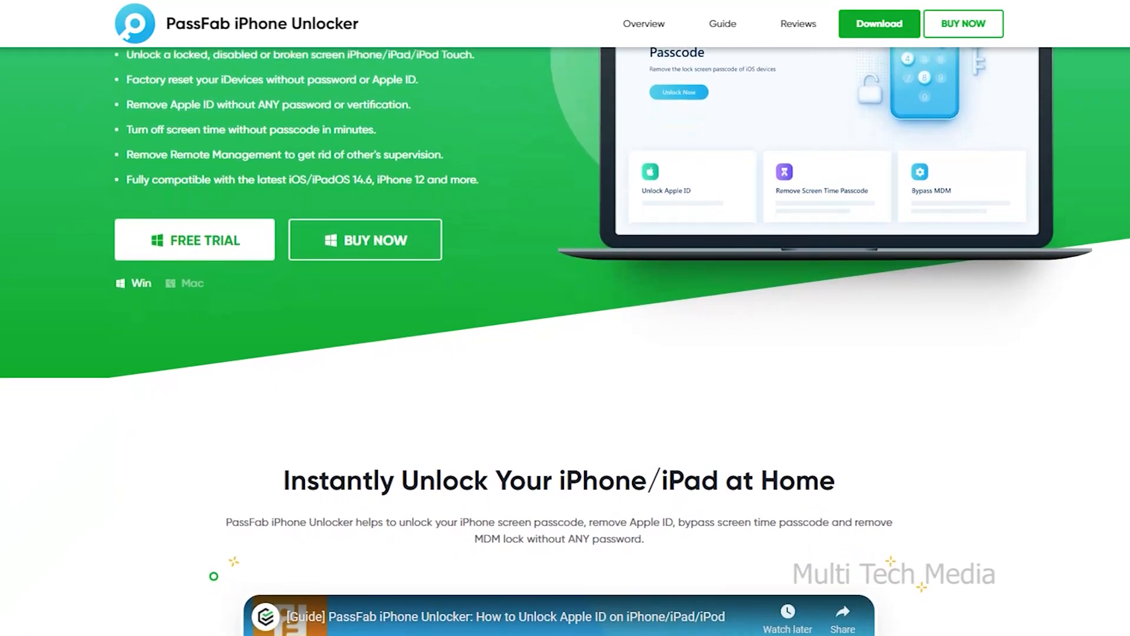
pyautogui.scroll(-3)
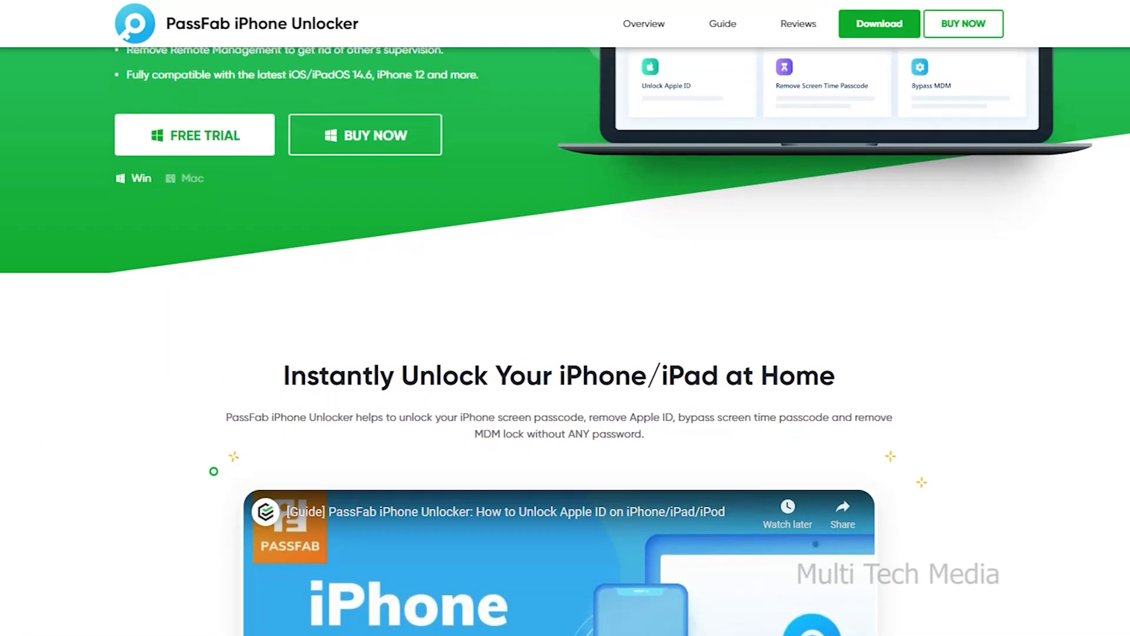
pyautogui.scroll(-3)
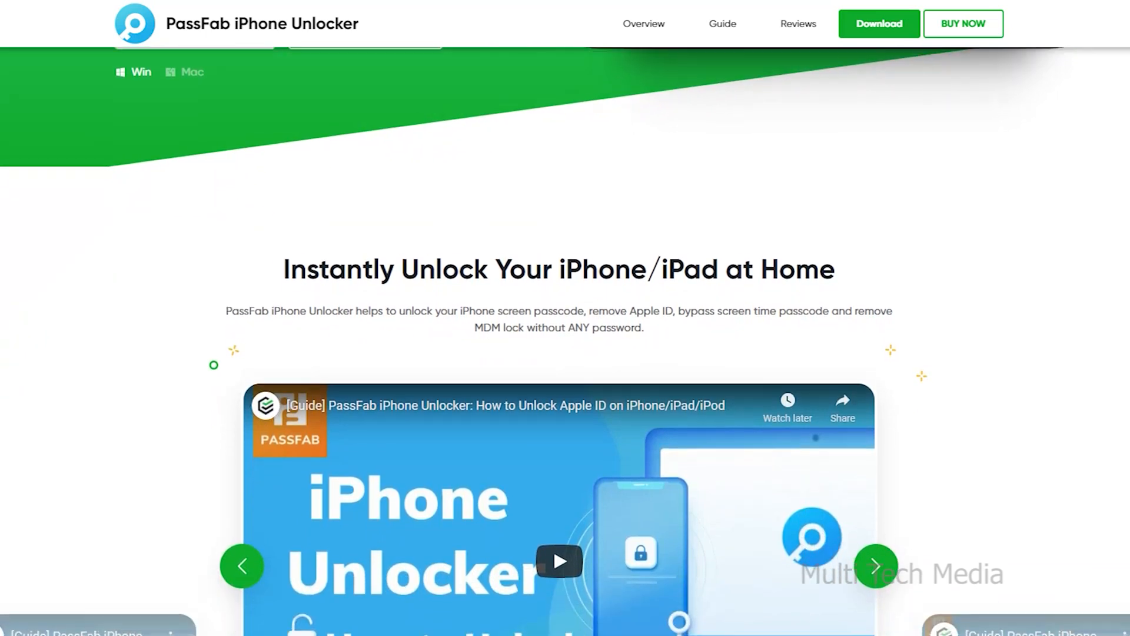
pyautogui.scroll(-3)
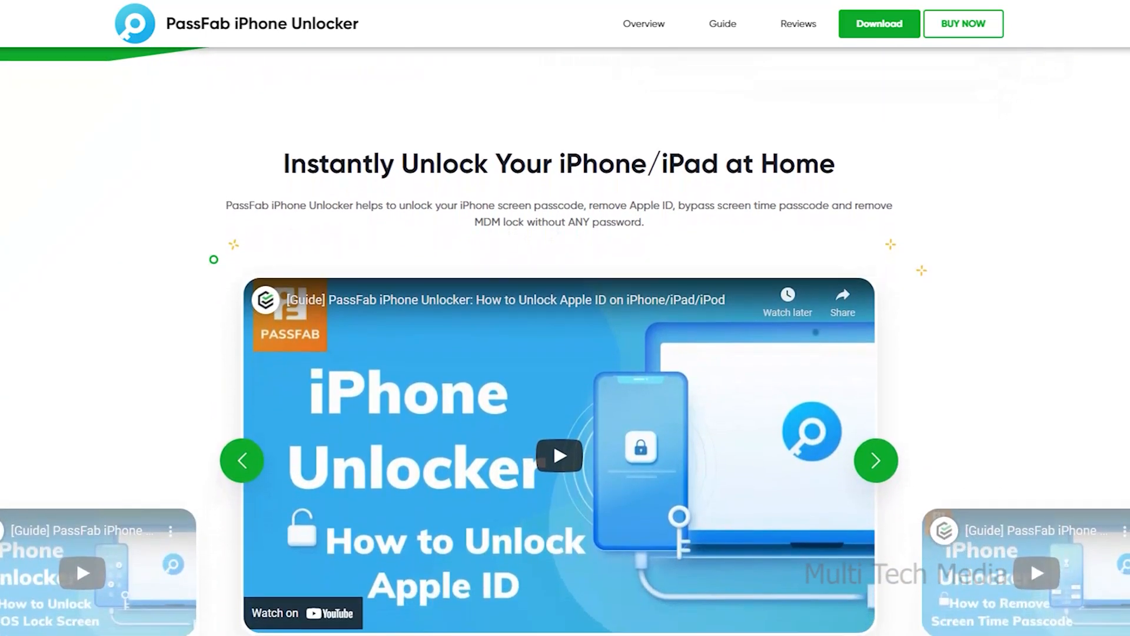
pyautogui.scroll(-3)
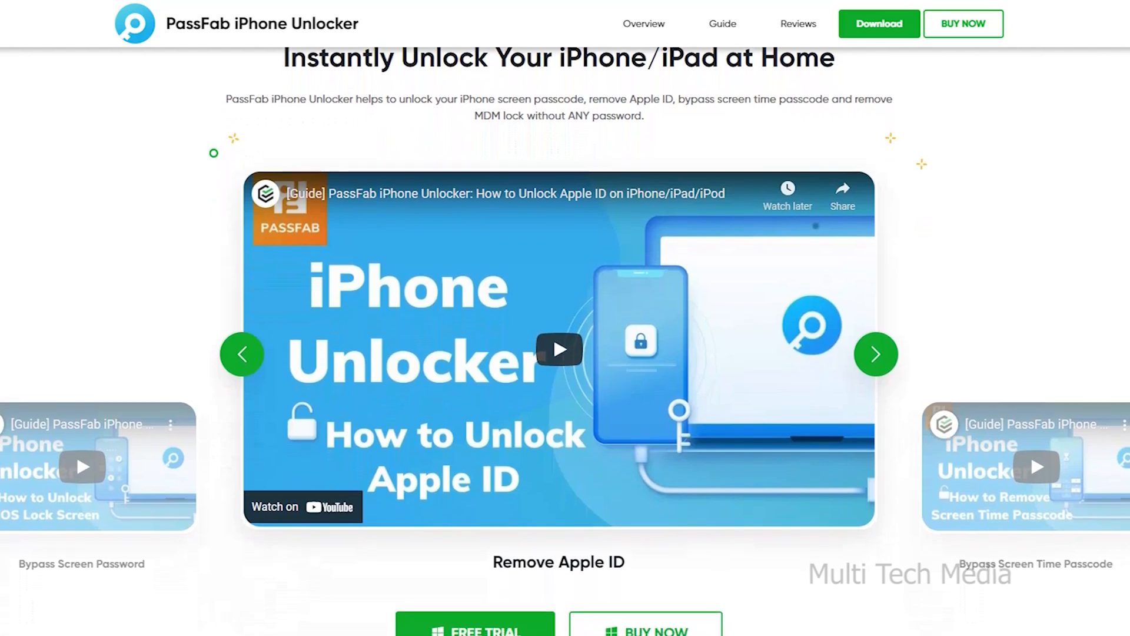
pyautogui.scroll(-3)
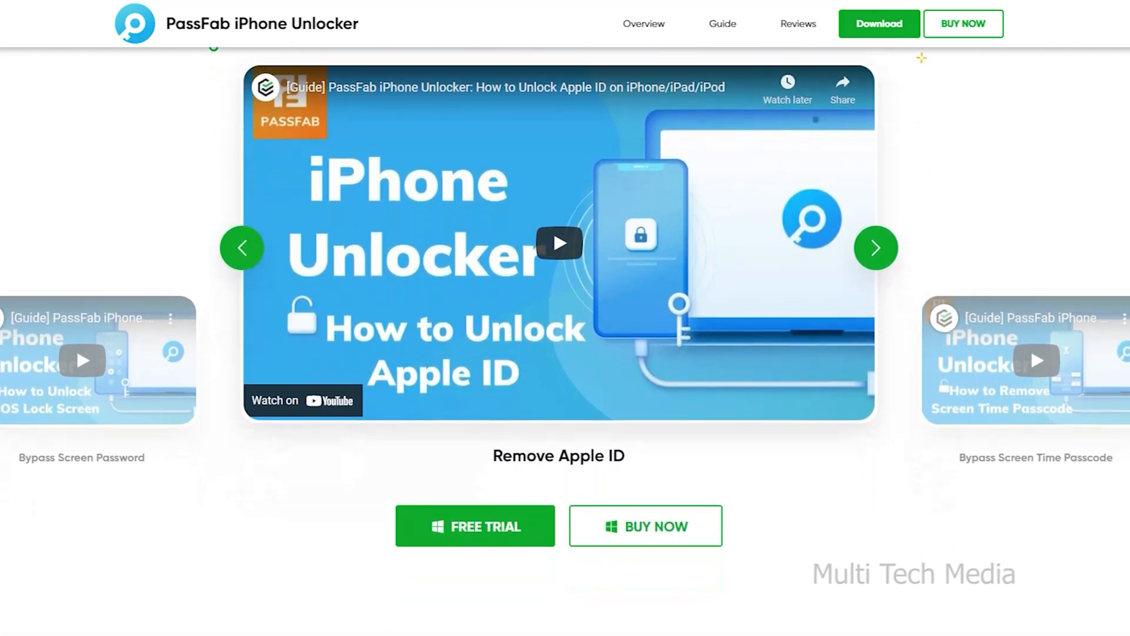